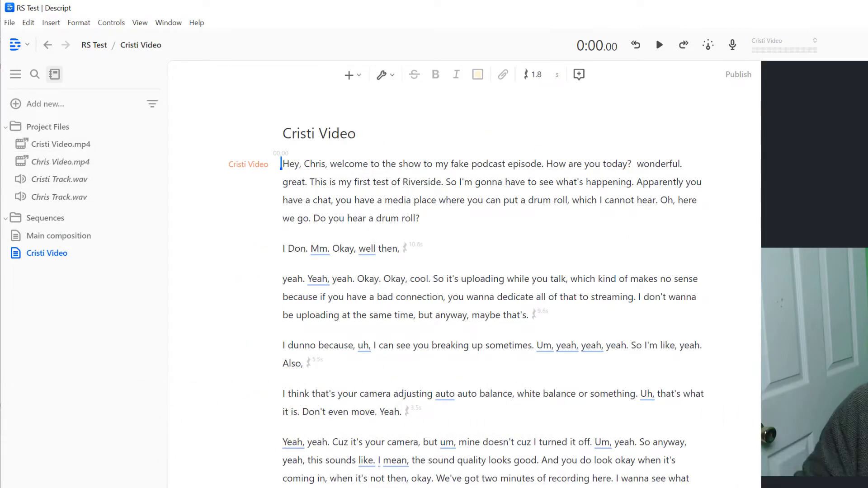
- Create a composition from Cristi Video.mp4 via its Project Files context menu
right_click(60, 143)
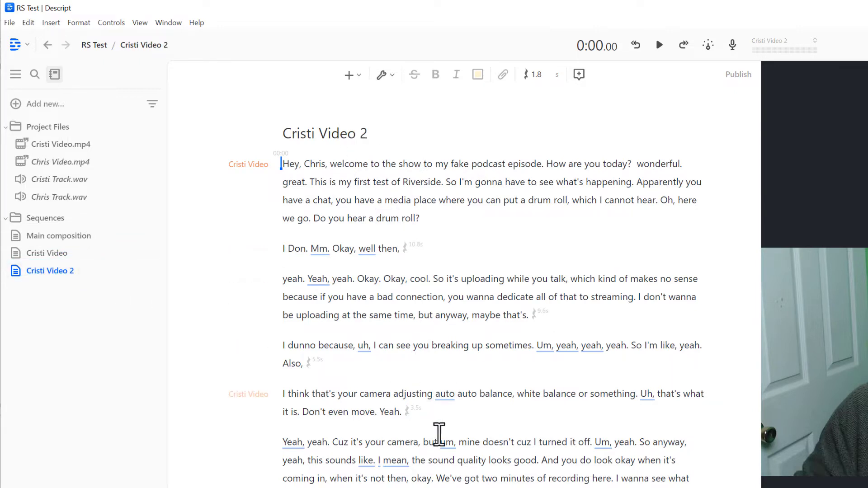
mouse_move(58, 235)
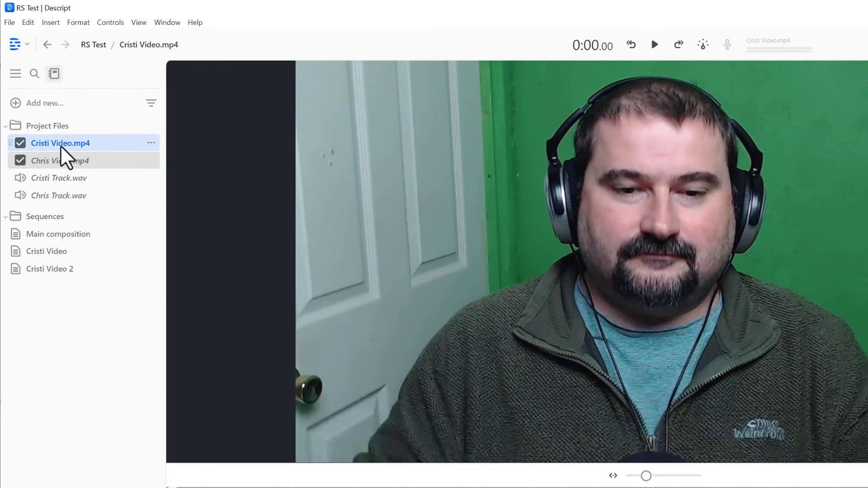
right_click(61, 143)
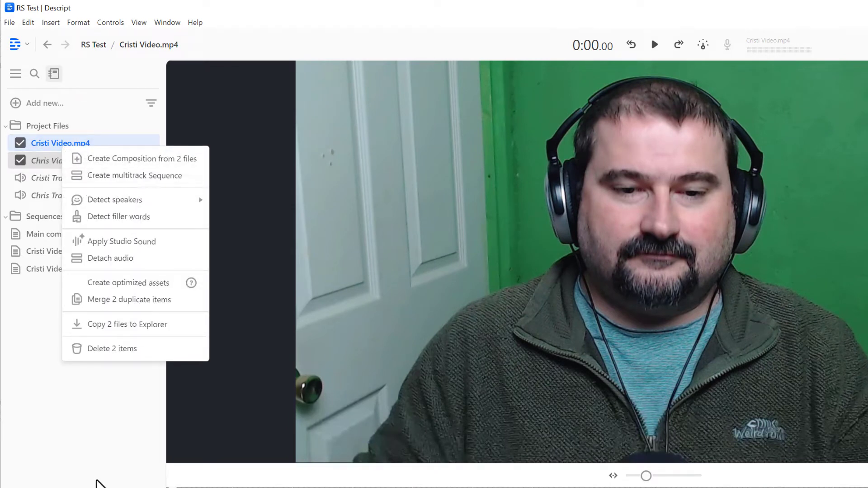
click(80, 391)
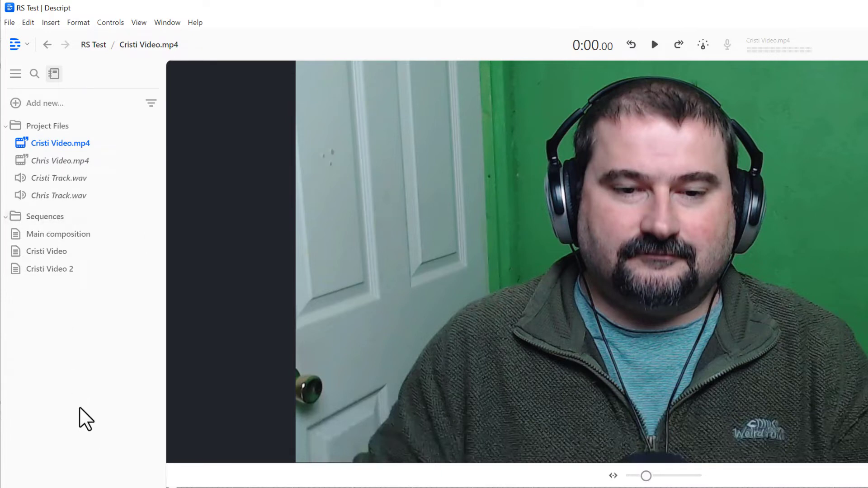
mouse_move(89, 342)
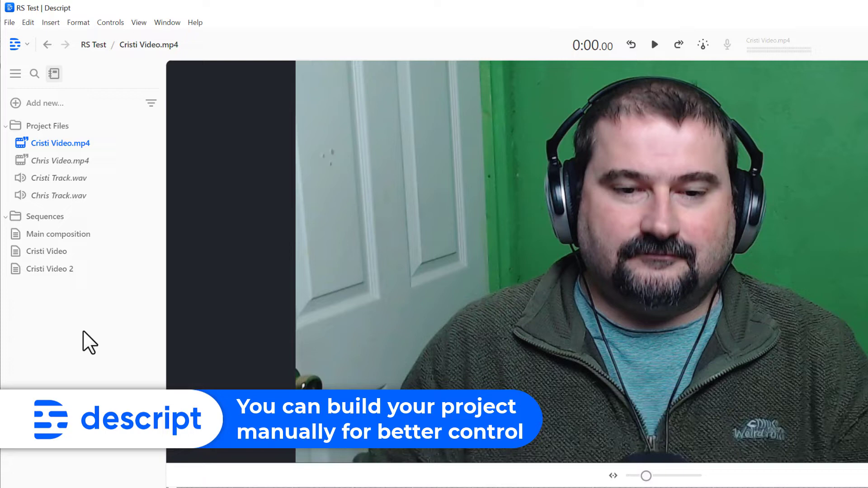
- Add a new empty Sequence from the sidebar's Add new menu
click(44, 103)
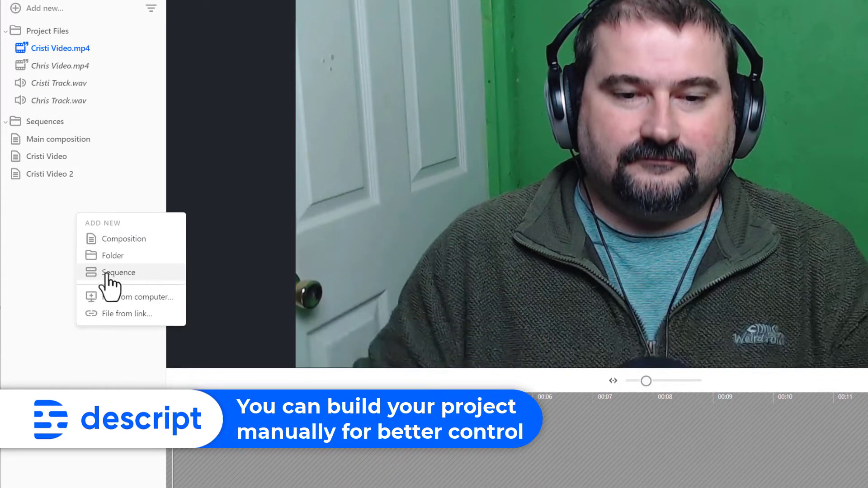
click(117, 272)
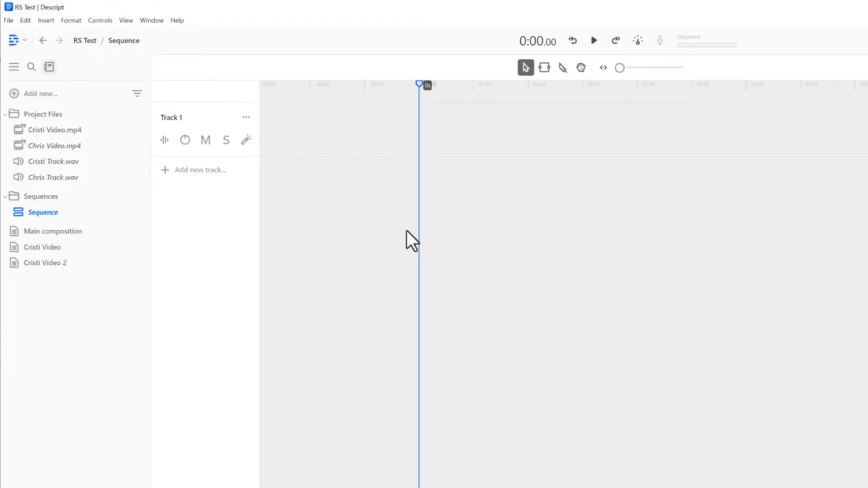
mouse_move(383, 147)
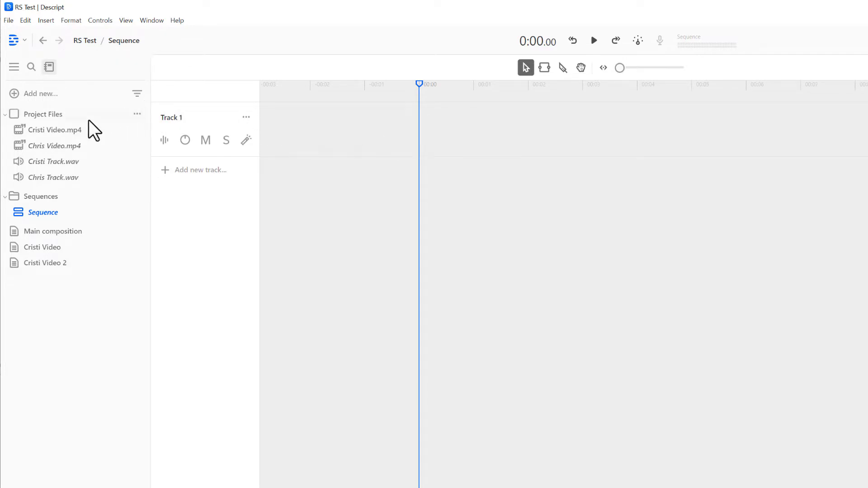
- Put Cristi Video.mp4 on Track 1 and Chris Video.mp4 on a second track
click(55, 130)
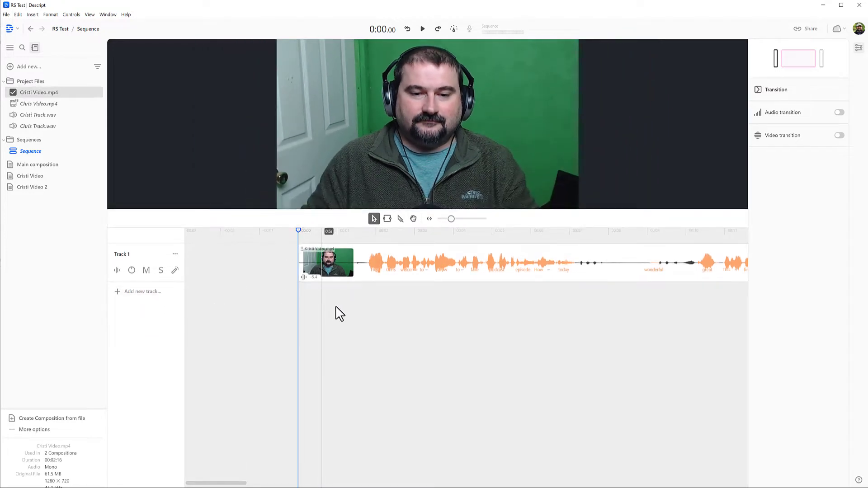
mouse_move(39, 103)
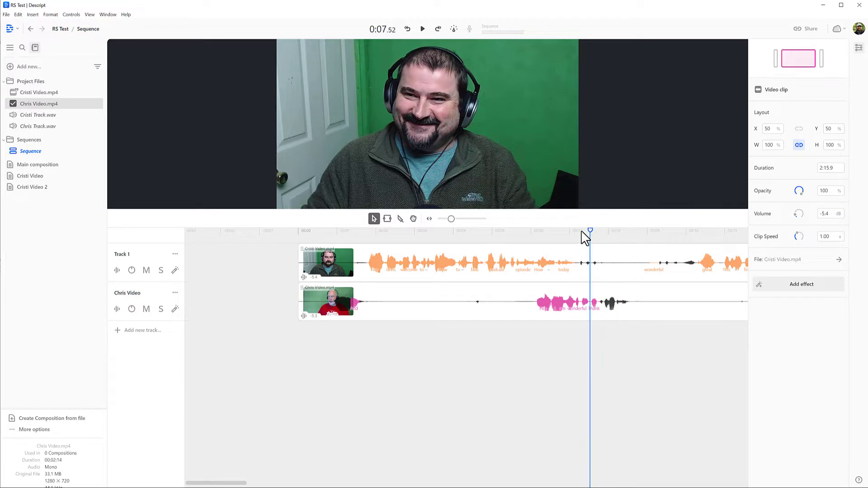
click(545, 230)
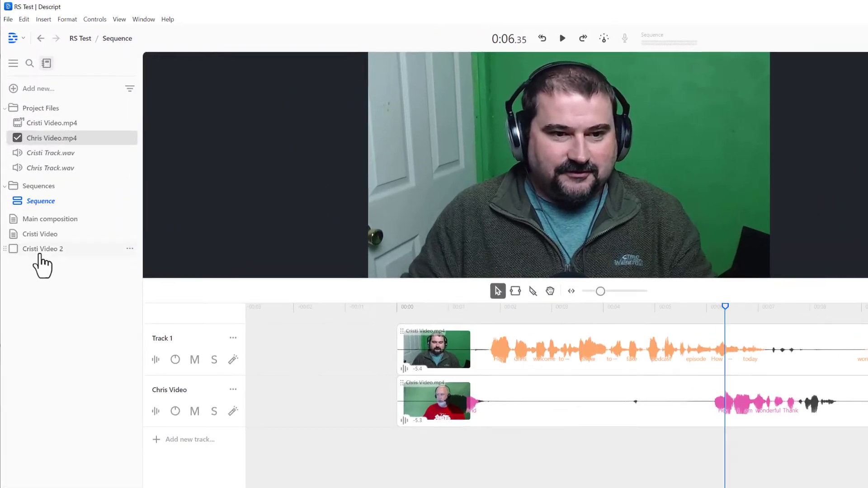
- Rename the new sequence to 'Two speakers'
right_click(40, 206)
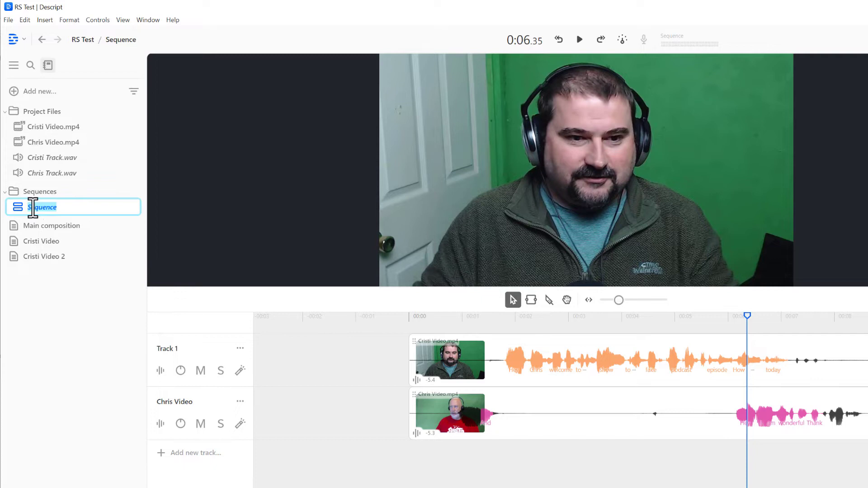
text(Two speakers)
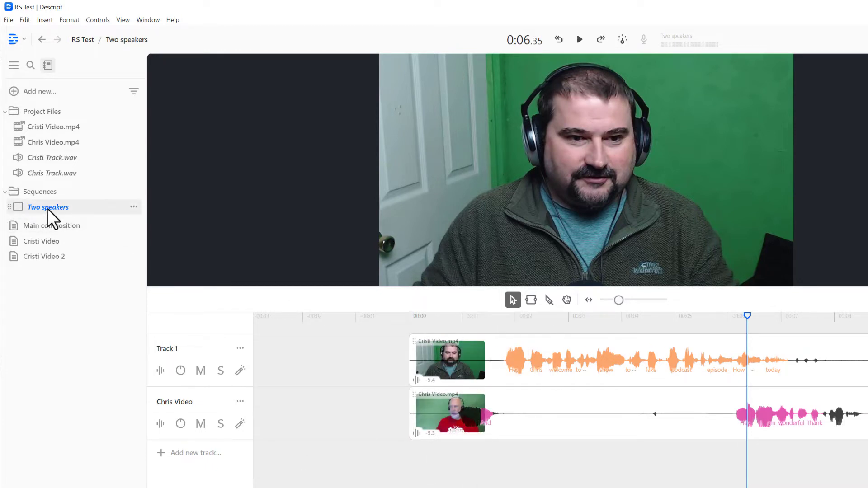
- Create a composition from the Two speakers sequence via its context menu
right_click(48, 207)
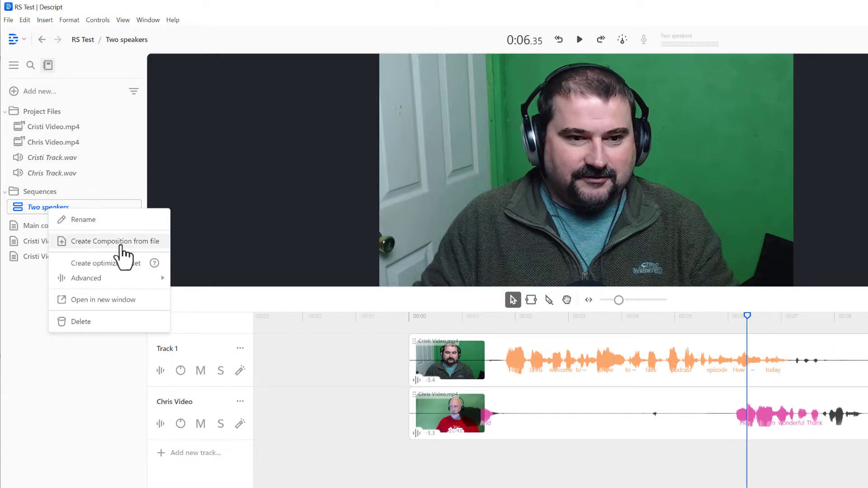
mouse_move(157, 256)
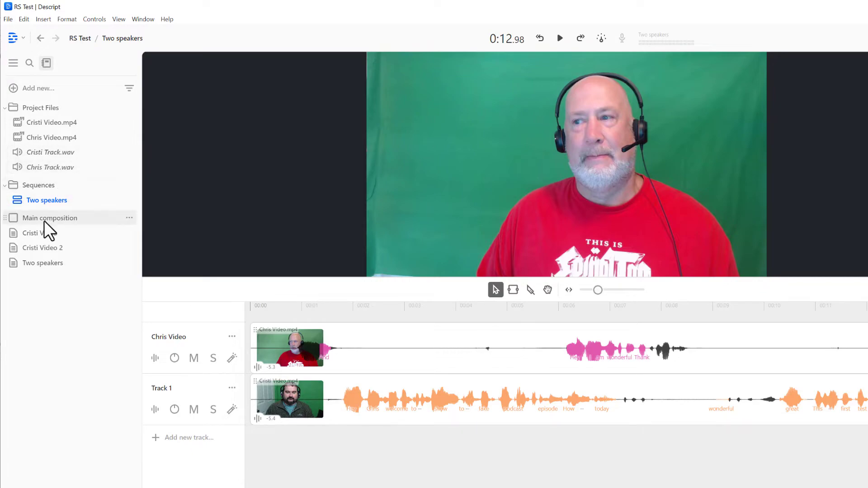
- Open the Two speakers composition and enlarge the timeline below the transcript
click(42, 259)
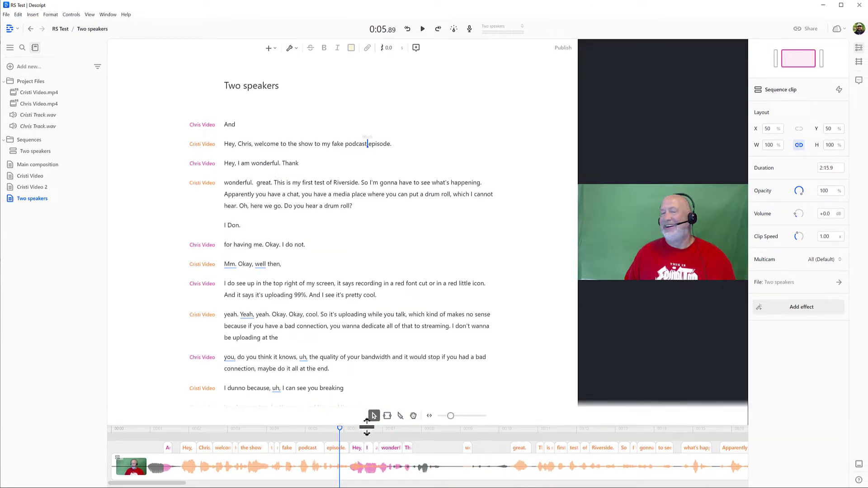
click(422, 28)
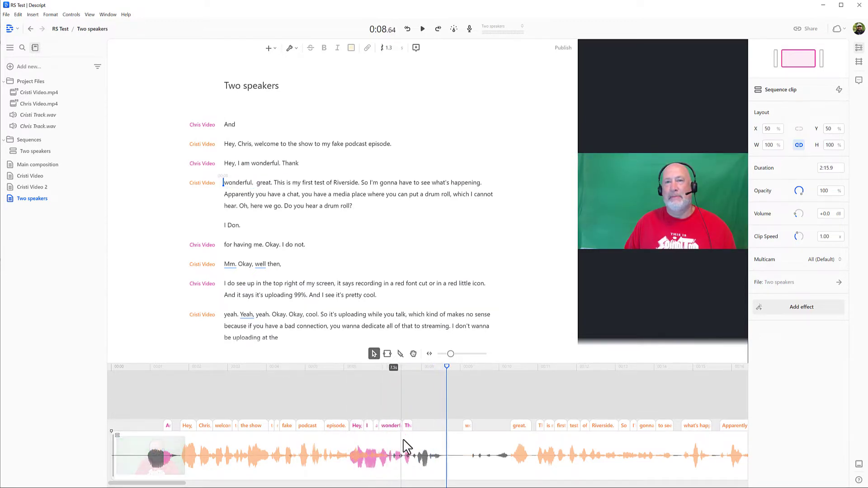
mouse_move(370, 469)
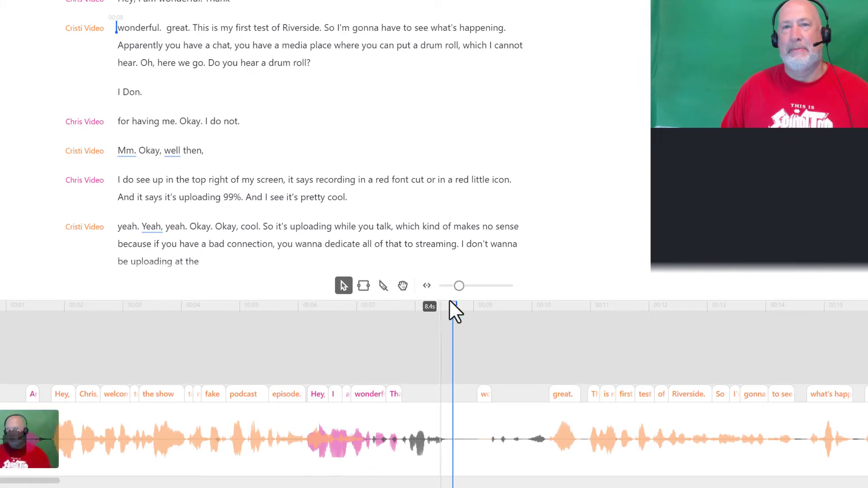
click(370, 305)
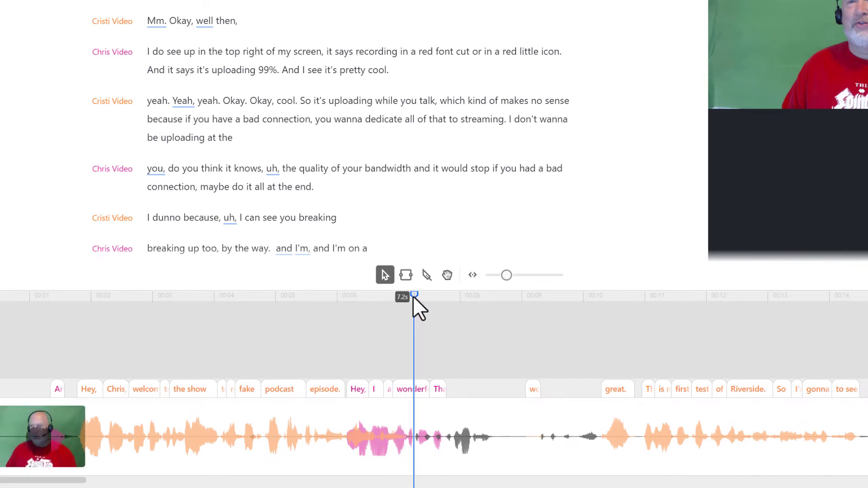
drag(414, 295, 398, 296)
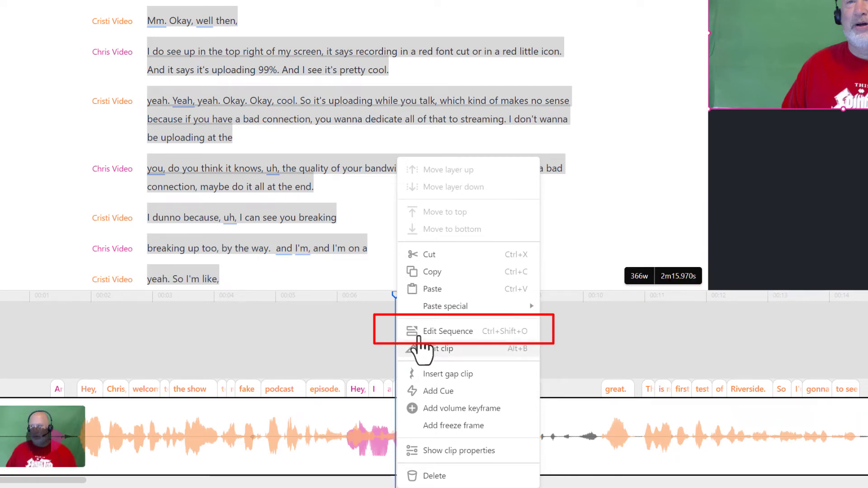
mouse_move(466, 349)
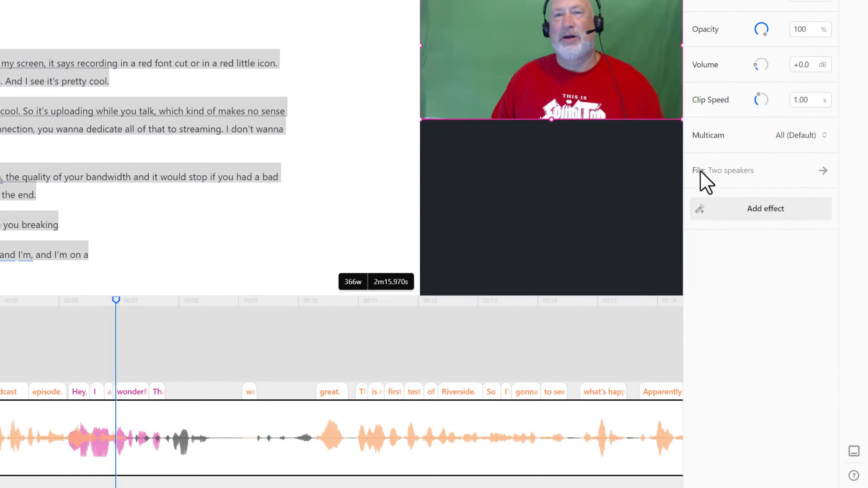
- Open the underlying Two speakers sequence from the clip's File property
click(730, 170)
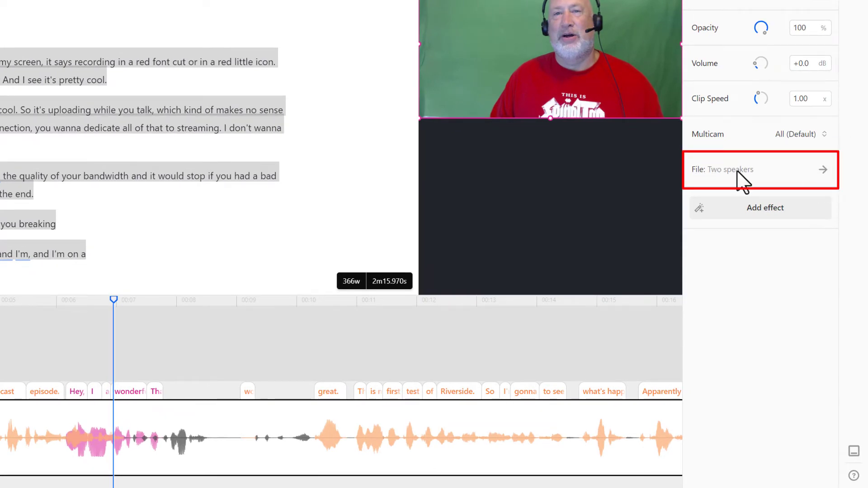
mouse_move(822, 169)
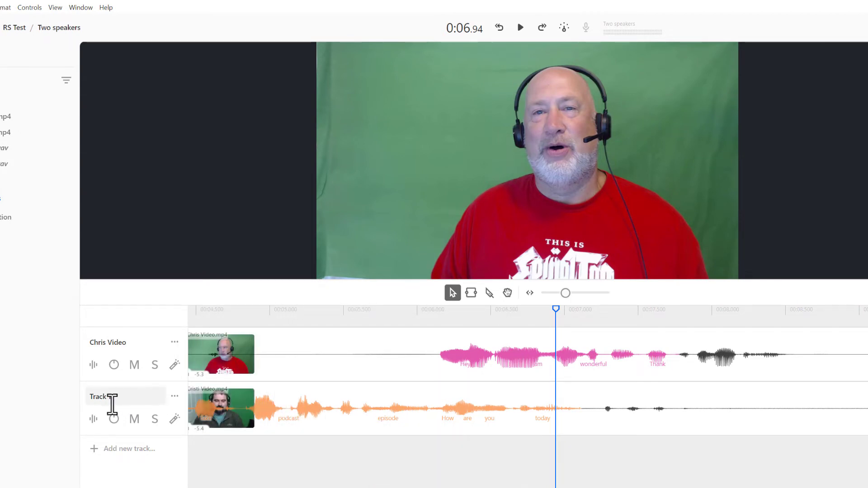
- Rename Track 1 to Cristi and the Chris Video track to Chris
double_click(100, 396)
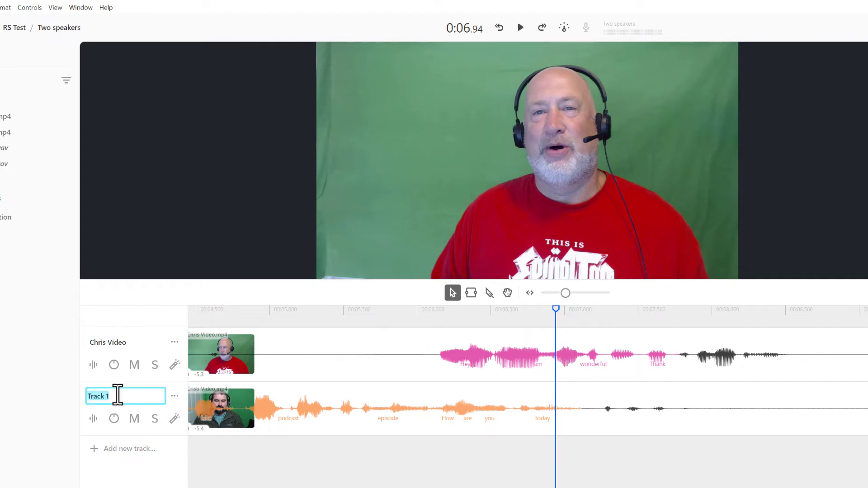
text(Cristi)
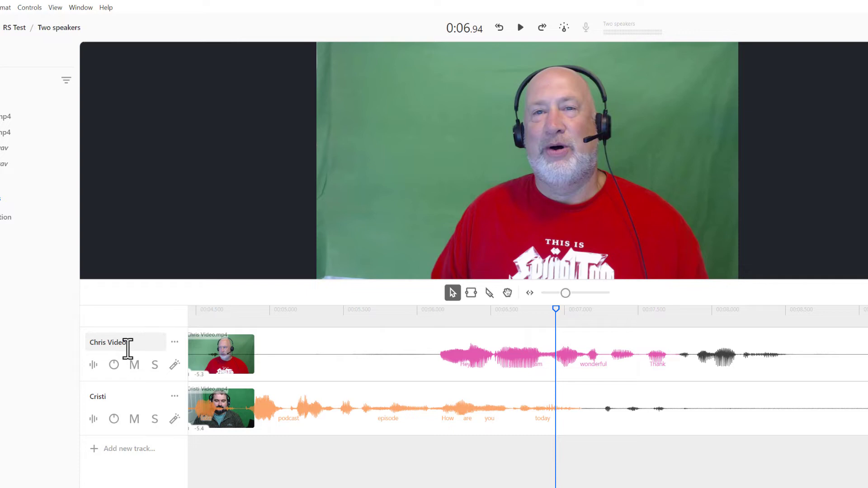
double_click(104, 341)
text(Chris)
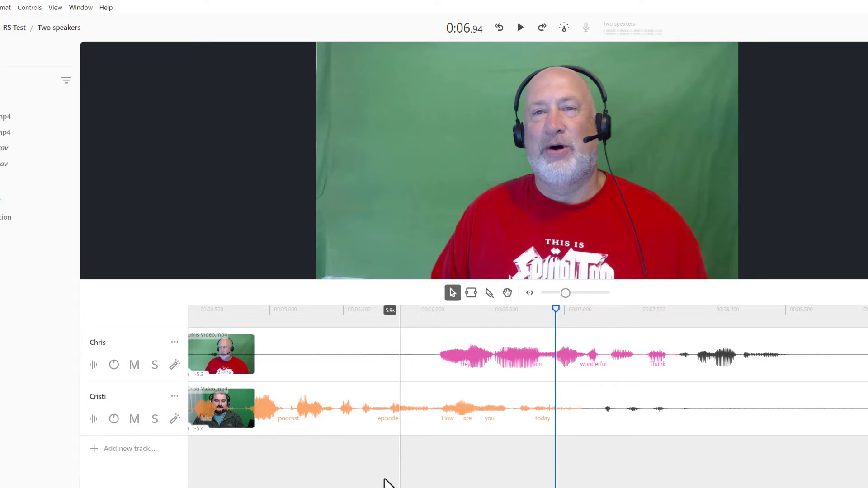
- With the Range tool, mark and delete the 'How are you today' span on the Cristi track
click(518, 28)
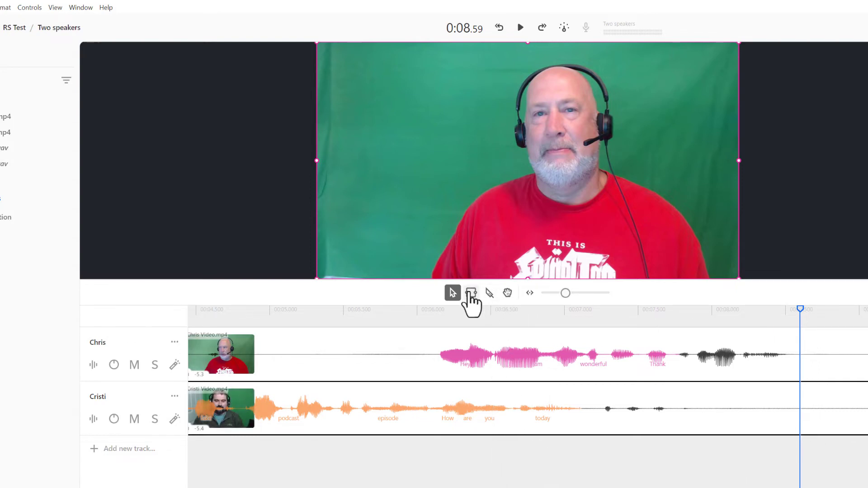
mouse_move(471, 293)
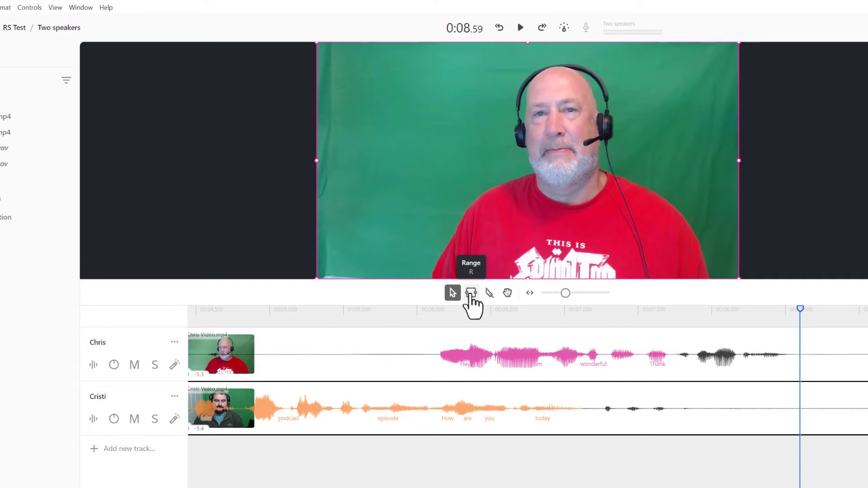
click(470, 293)
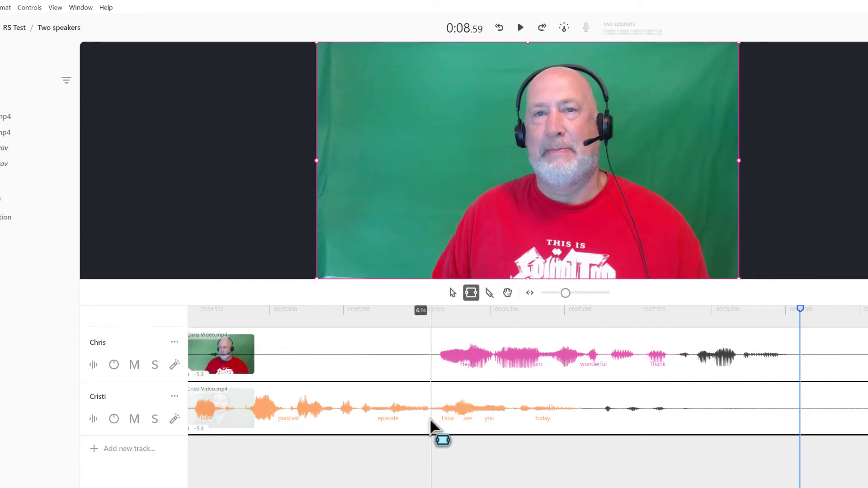
drag(438, 410, 686, 409)
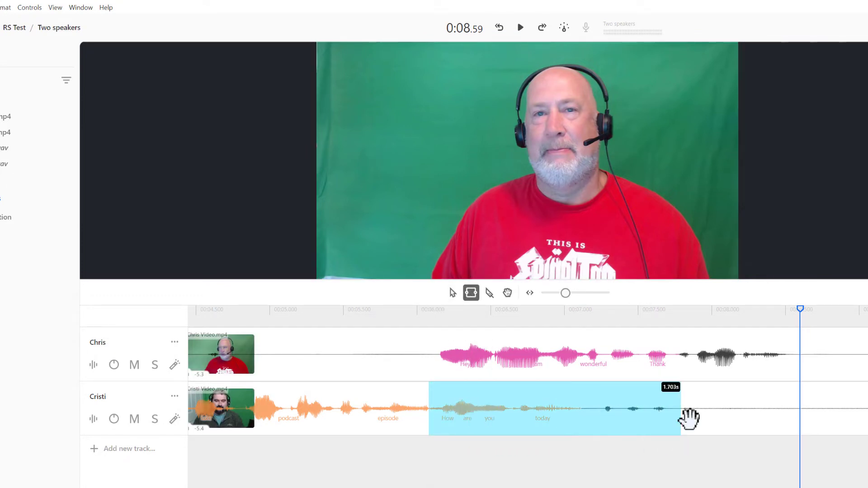
drag(686, 418, 861, 418)
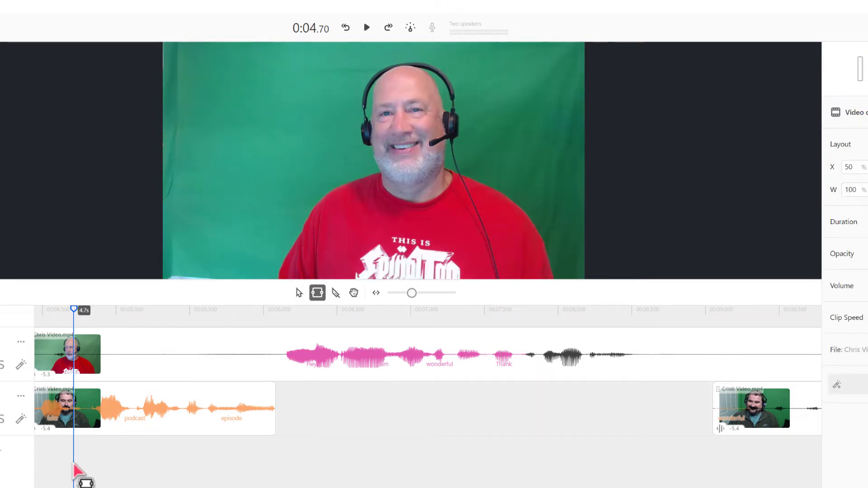
click(366, 27)
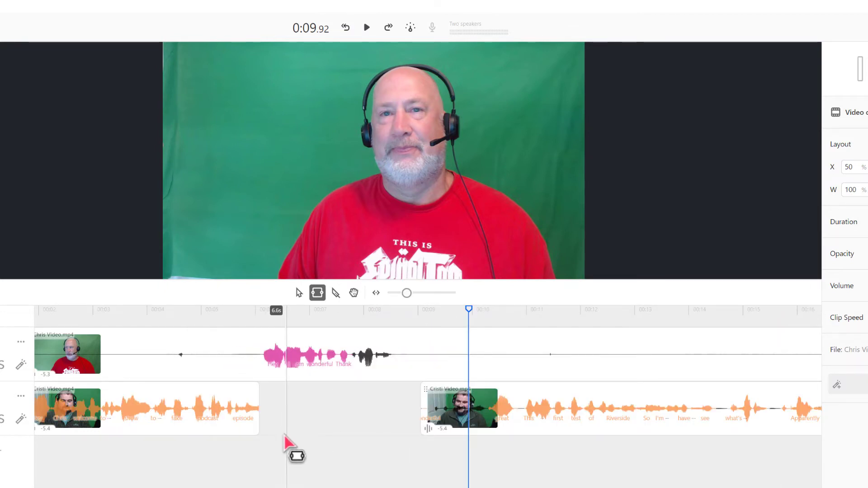
mouse_move(357, 429)
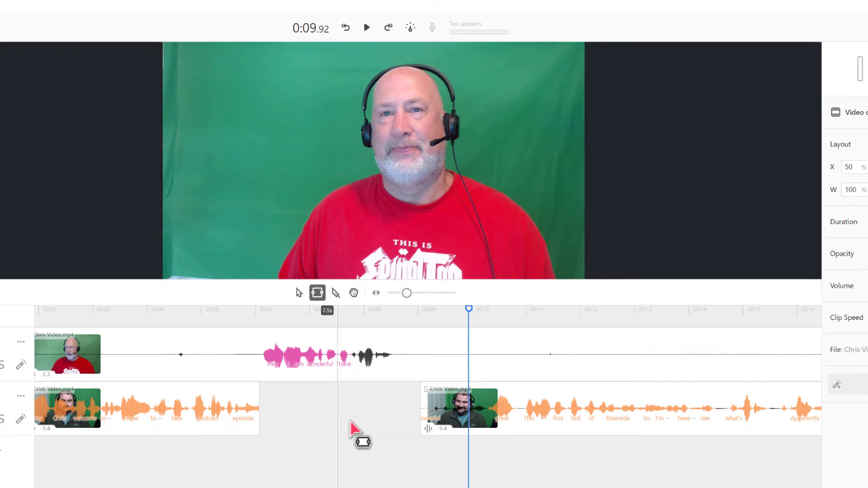
mouse_move(333, 432)
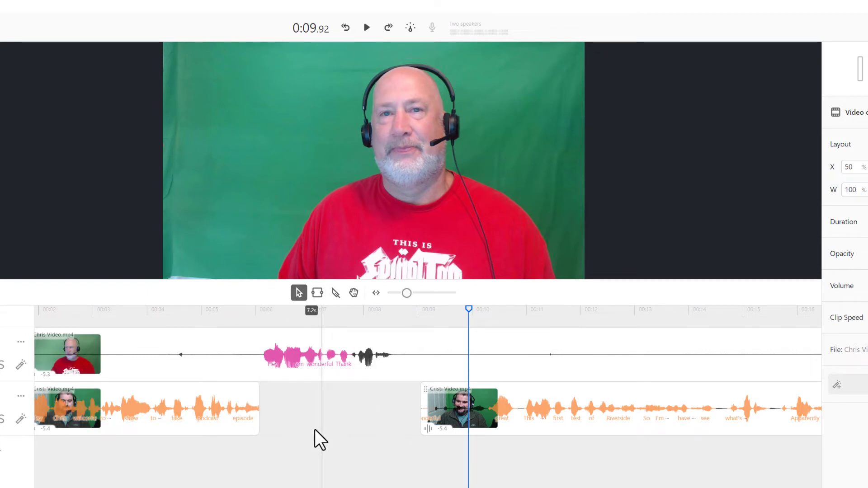
mouse_move(337, 414)
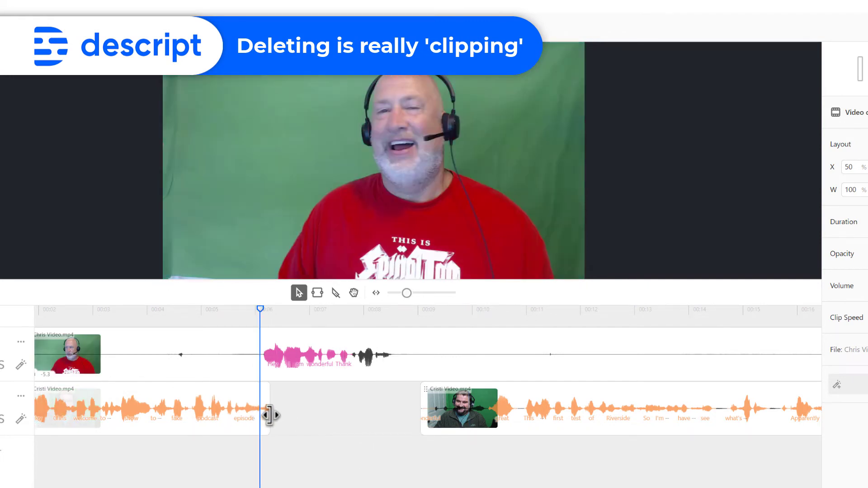
drag(271, 415, 365, 415)
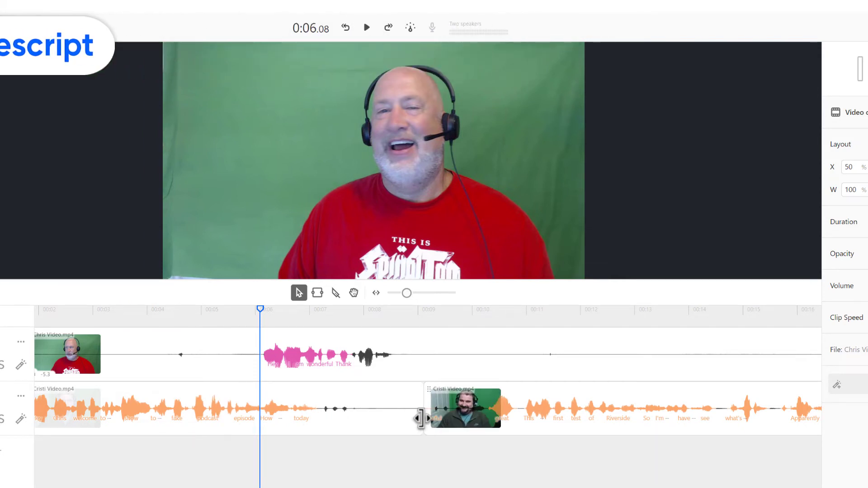
drag(425, 417, 385, 423)
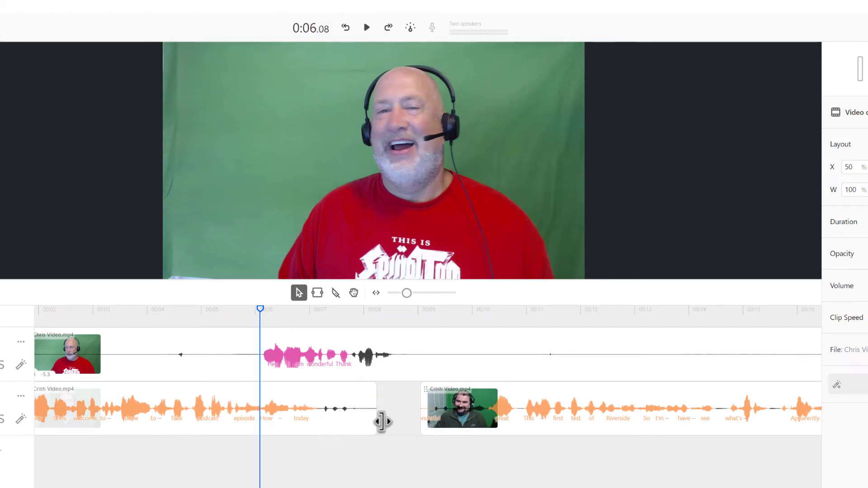
drag(382, 421, 271, 432)
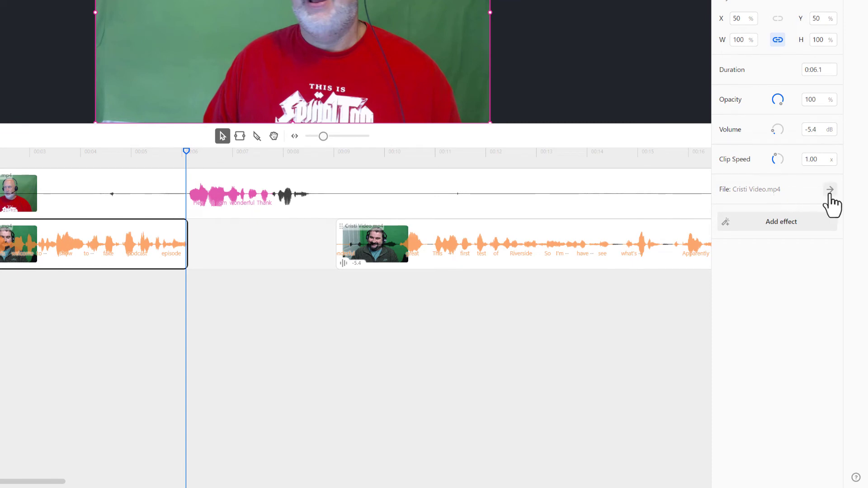
- Open the Cristi Video.mp4 source file from the clip's File property
click(828, 189)
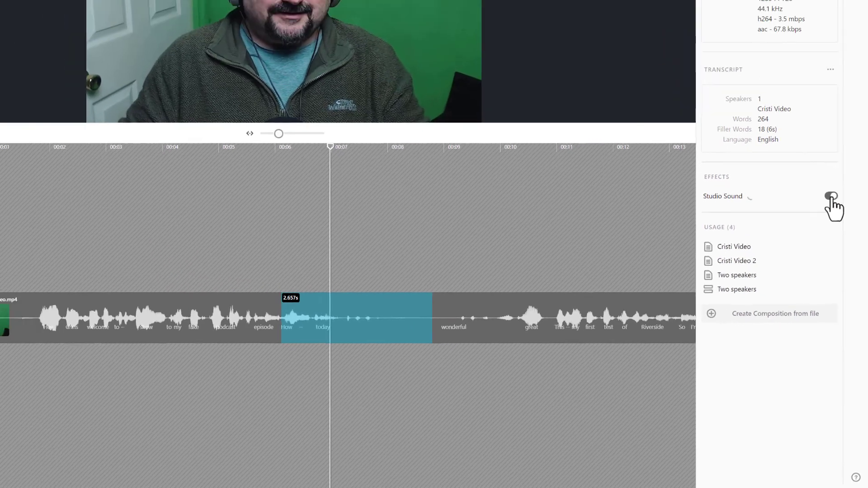
- Enable Studio Sound on Cristi Video.mp4, then on Chris Video.mp4 from Project Files
click(831, 196)
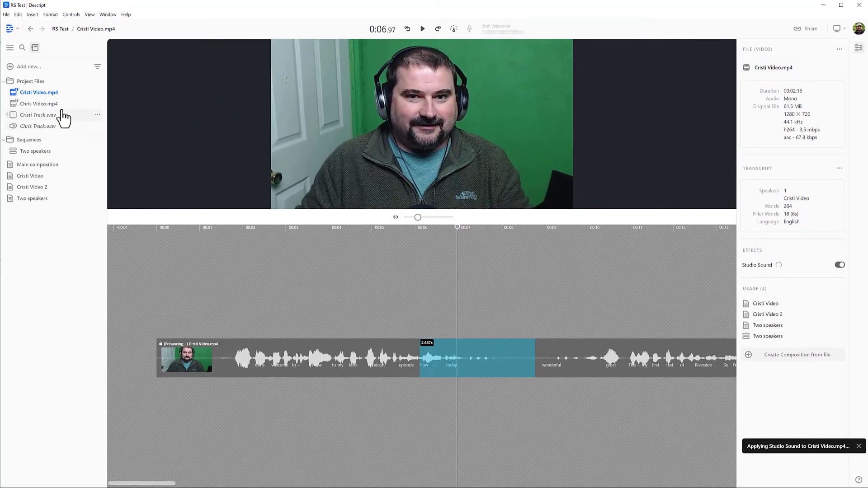
click(39, 103)
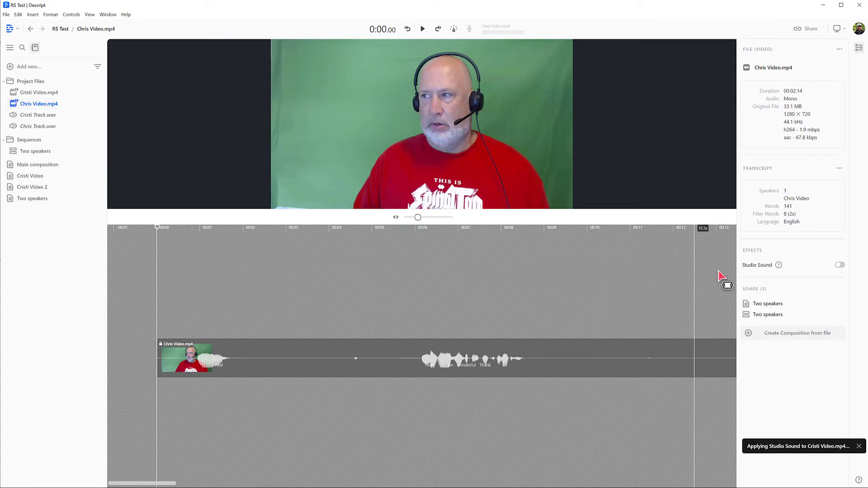
click(839, 265)
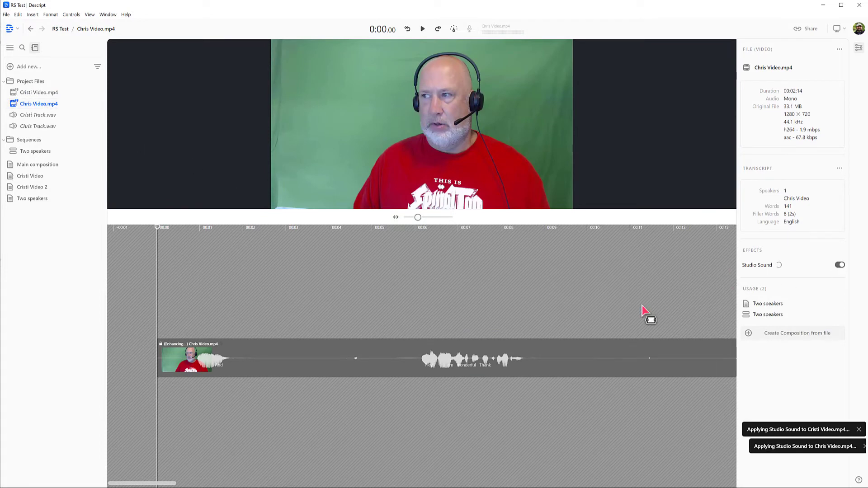
mouse_move(743, 446)
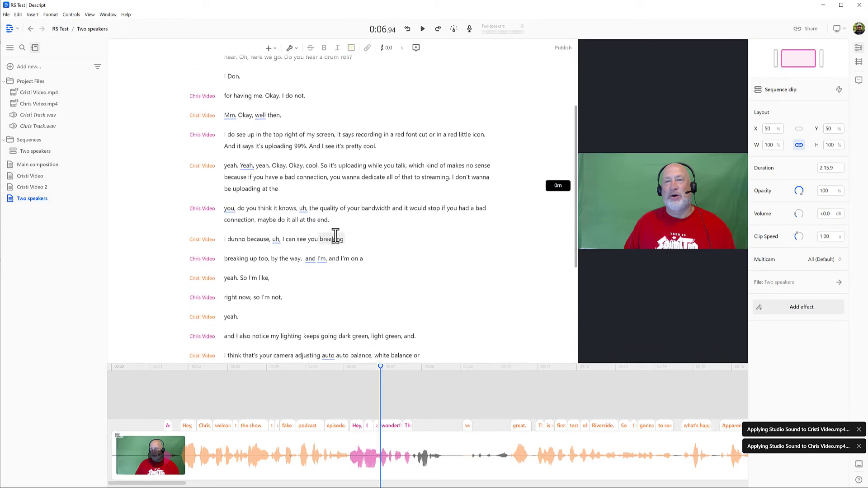
- Position the playhead around 1:31–1:35 in the script and show the transcript-wide tools list
scroll(down, 3)
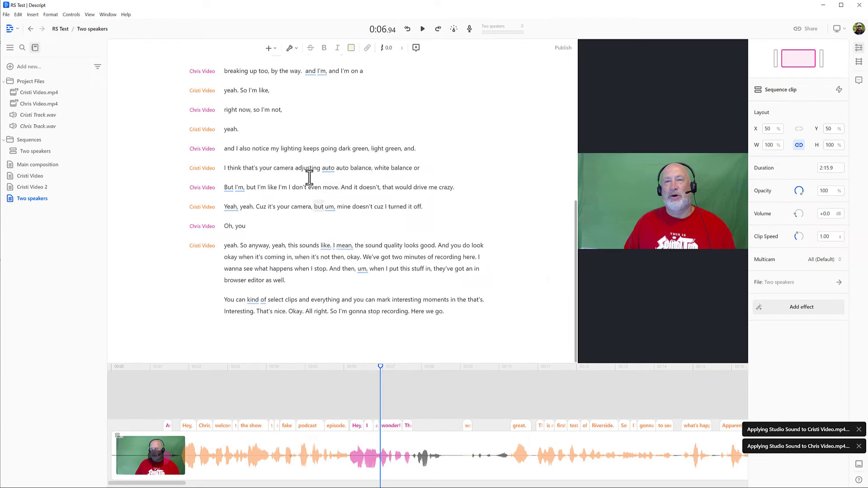
drag(223, 149, 352, 256)
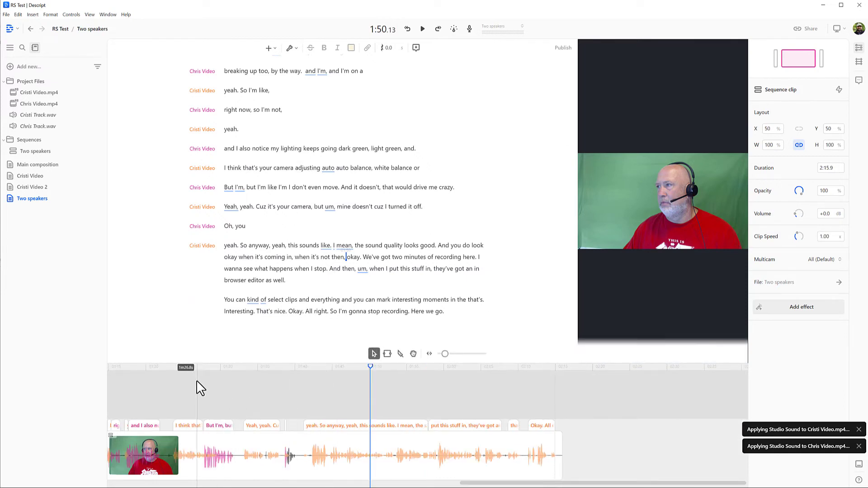
click(229, 367)
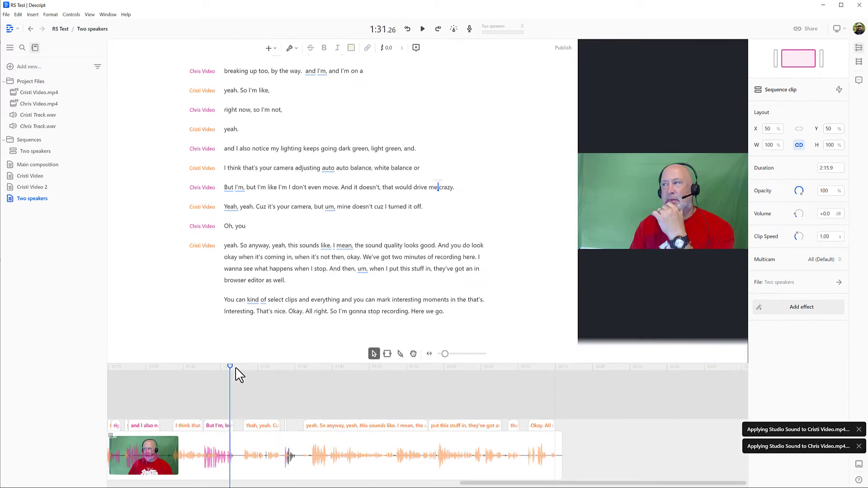
click(317, 367)
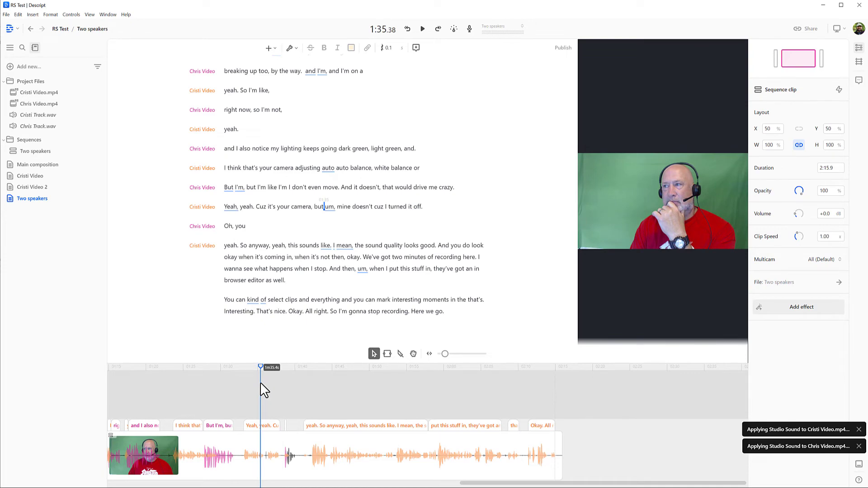
click(285, 48)
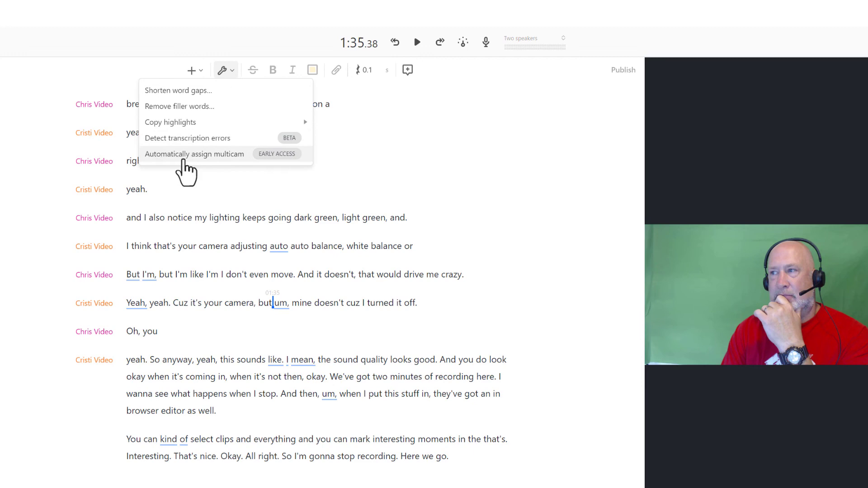
mouse_move(226, 172)
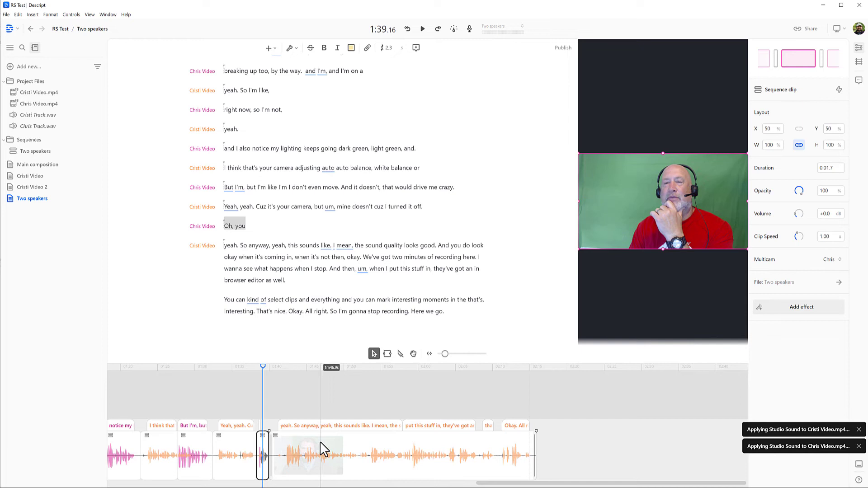
mouse_move(394, 457)
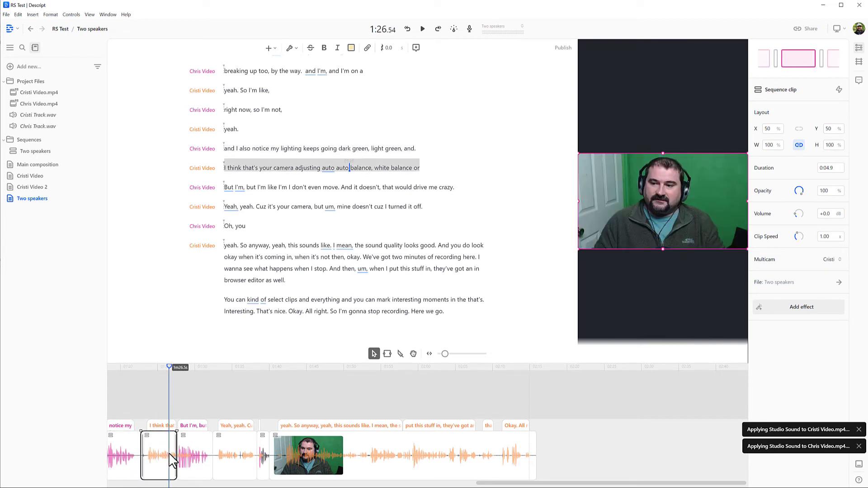
- Check which camera a multicam-switched section of the timeline shows
click(422, 29)
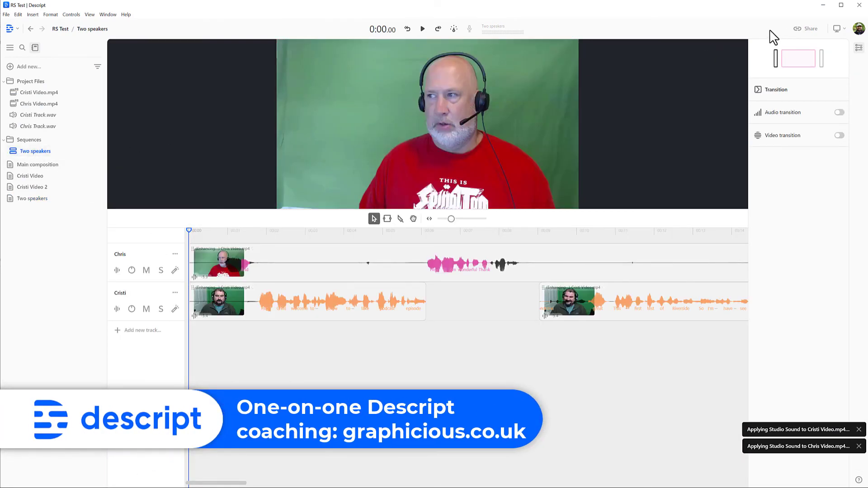
- View the Project access sharing window and dismiss it
click(808, 28)
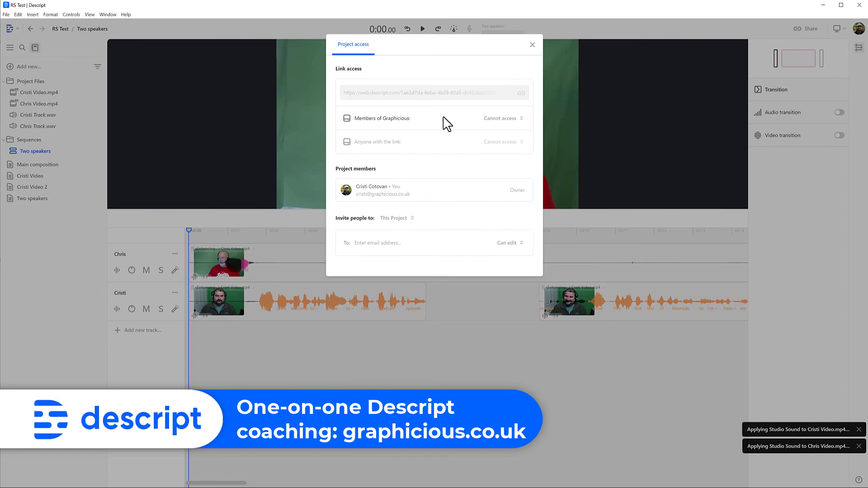
click(530, 46)
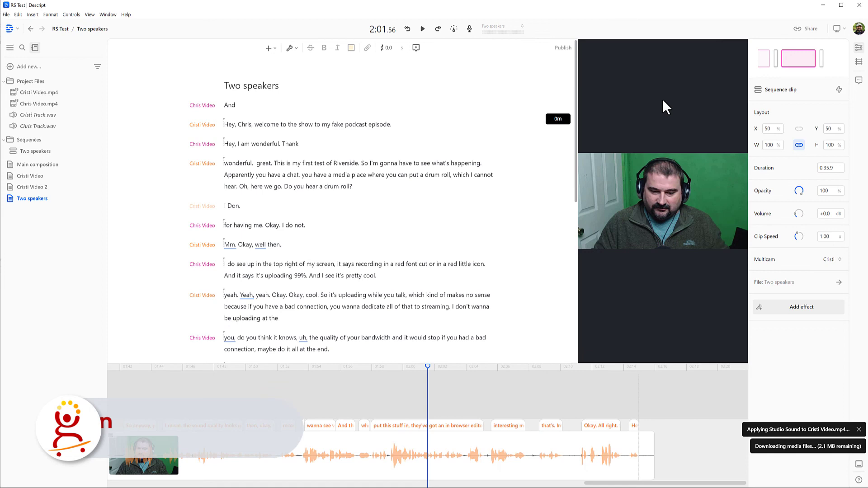
- Show the Share panel's export choices for the Two speakers composition
click(805, 28)
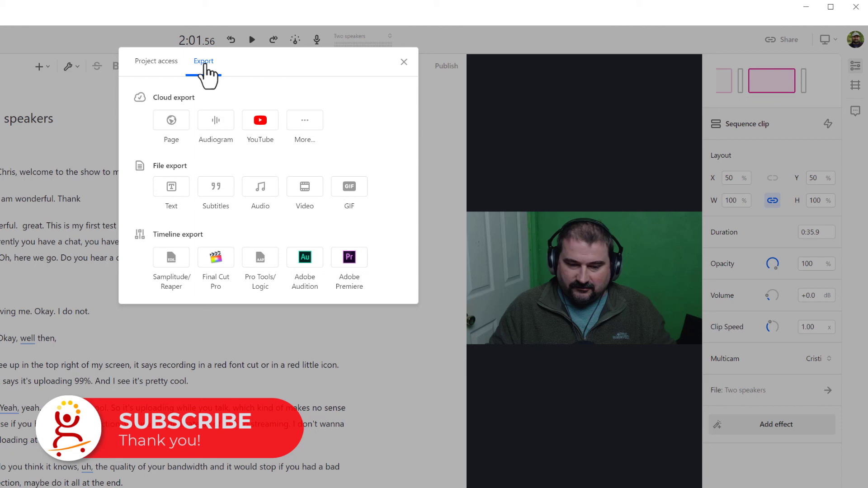
mouse_move(359, 180)
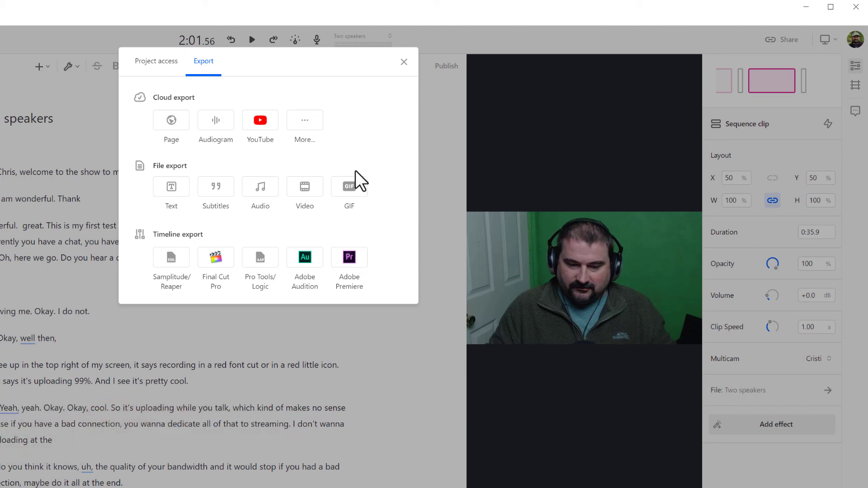